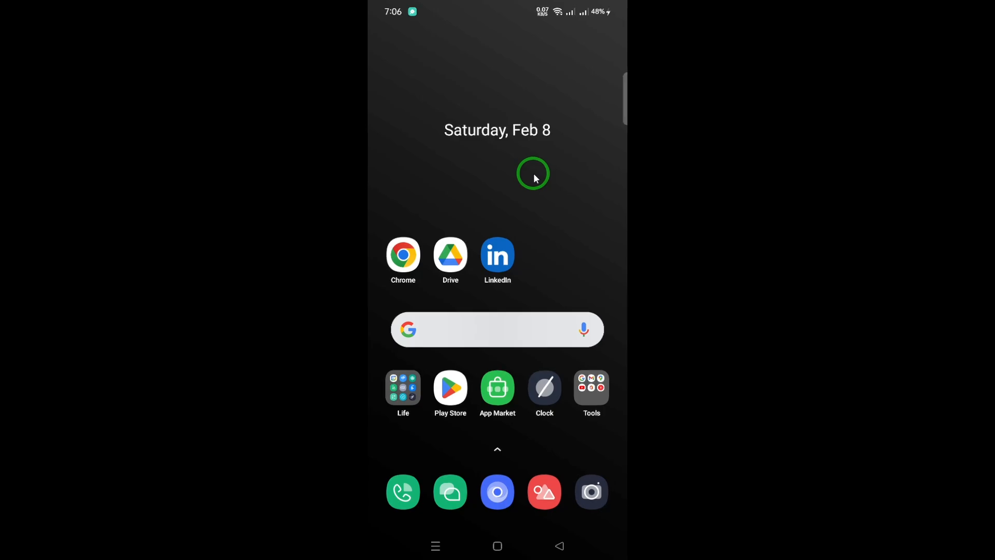
Launch LinkedIn and bring up the side drawer with the profile summary.
{"action": "left_click", "coordinate": [497, 259]}
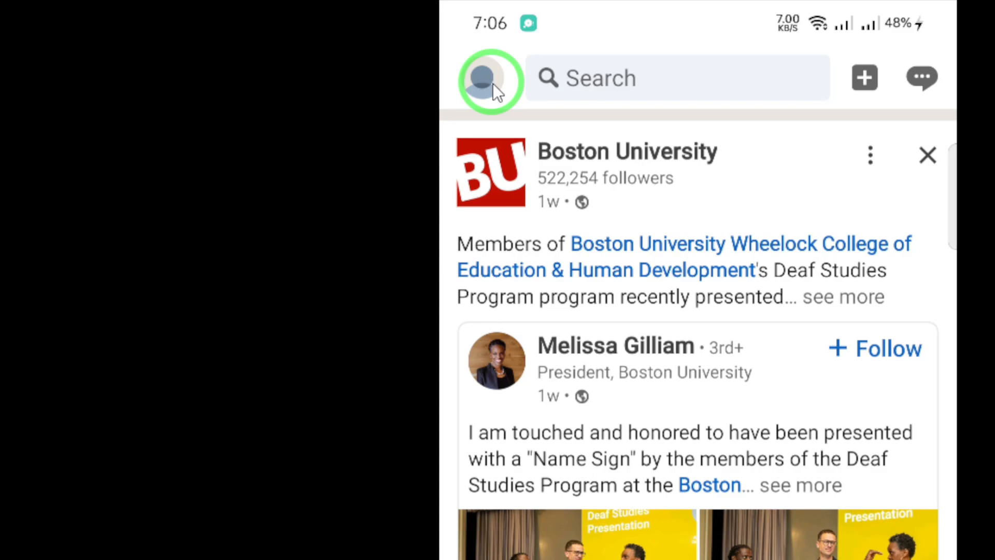
{"action": "left_click", "coordinate": [489, 78]}
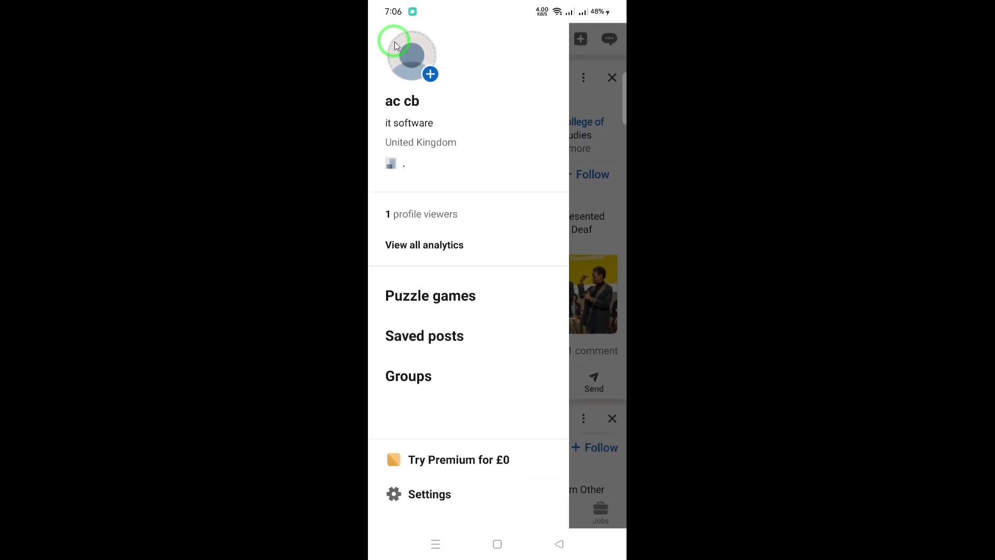
{"action": "mouse_move", "coordinate": [410, 80]}
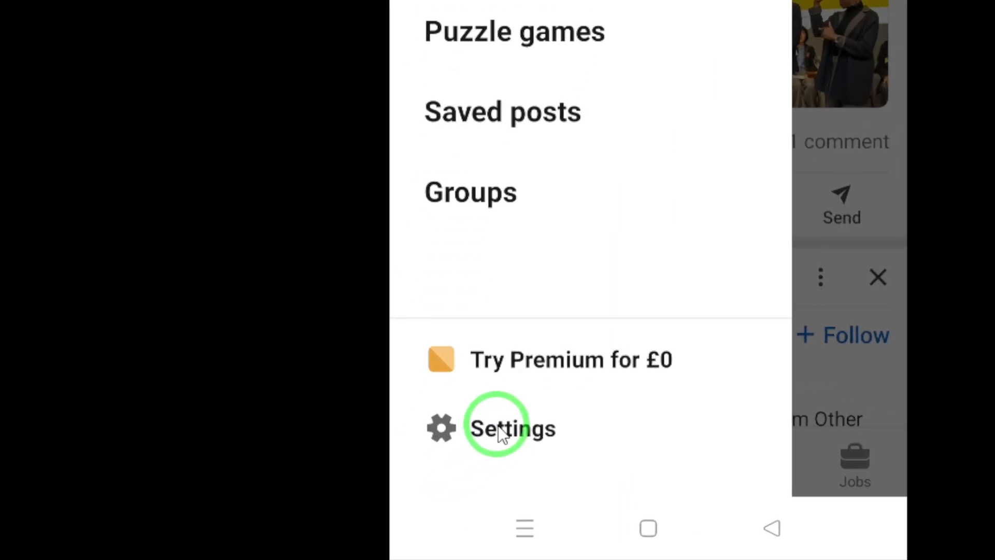
Go to Account preferences via Settings in the drawer.
{"action": "left_click", "coordinate": [511, 428]}
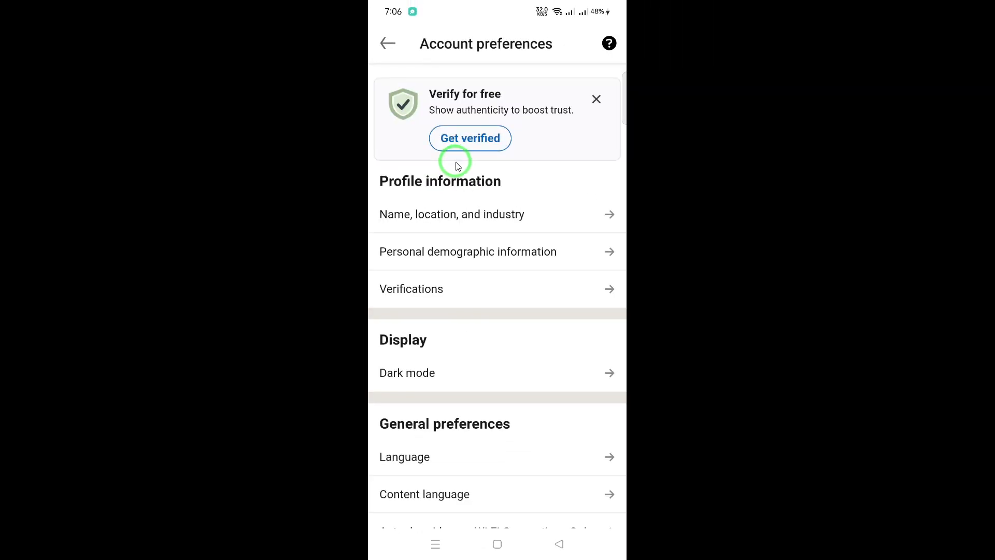
{"action": "mouse_move", "coordinate": [464, 356]}
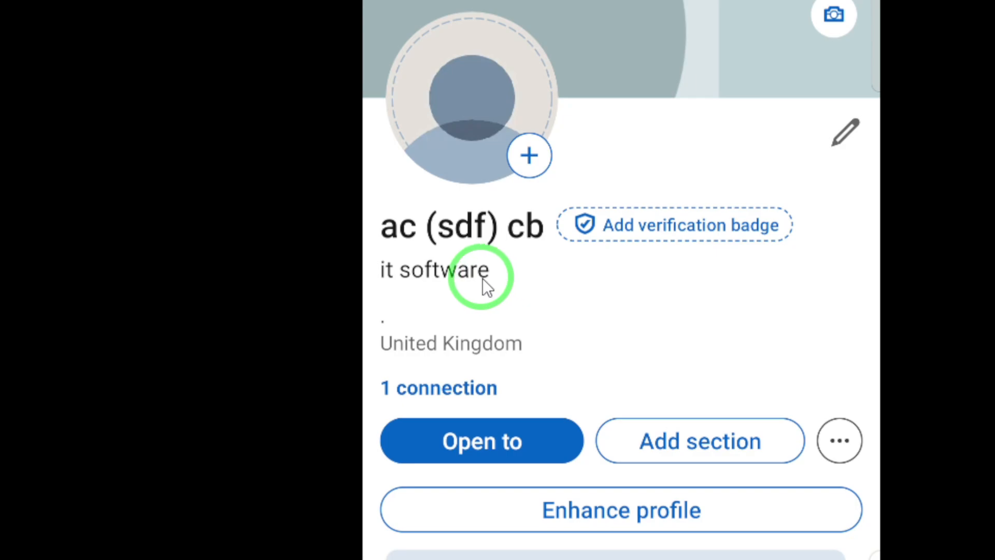
{"action": "mouse_move", "coordinate": [515, 269]}
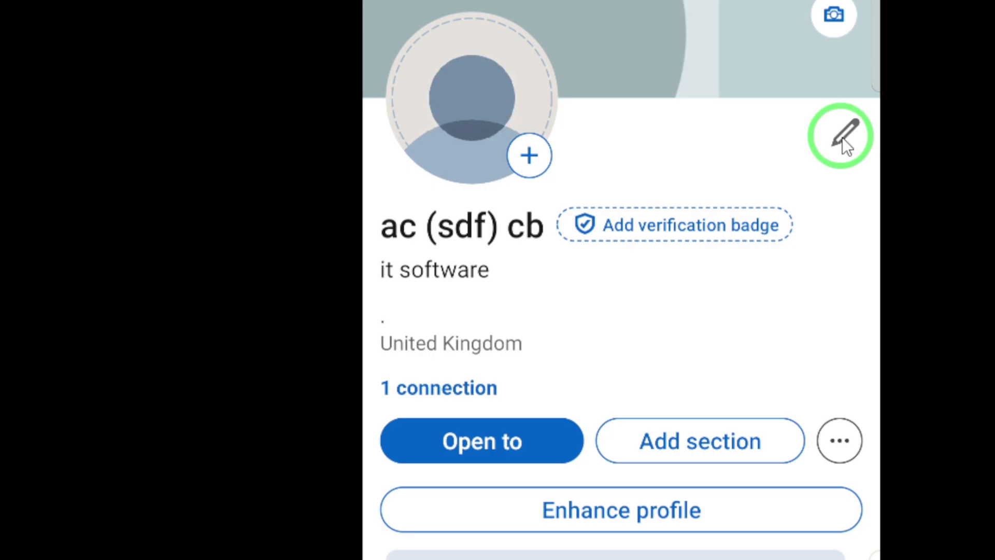
Reach the Edit contact info form from the intro editor and scroll to Birthday.
{"action": "left_click", "coordinate": [842, 135]}
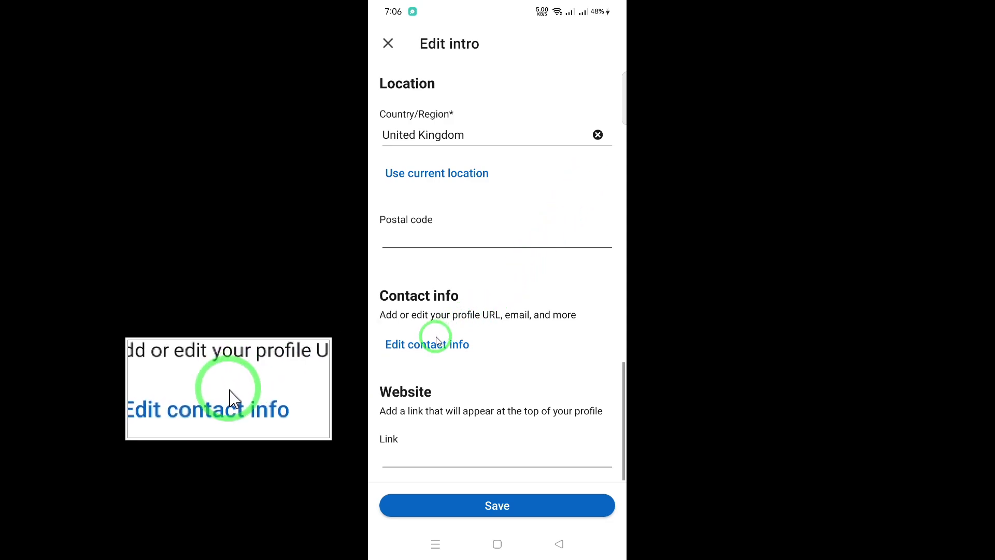
{"action": "left_click", "coordinate": [426, 345]}
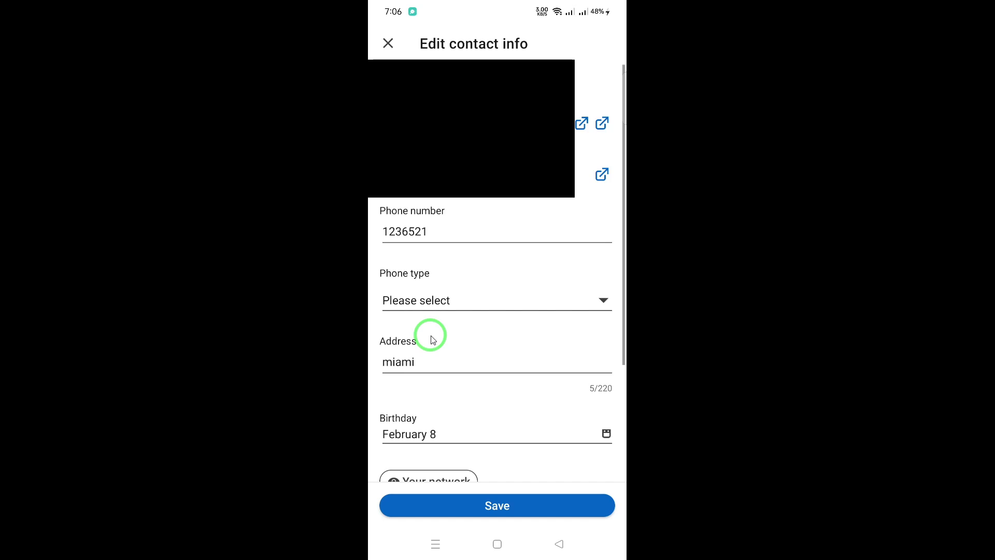
{"action": "scroll", "scroll_direction": "down", "scroll_amount": 3}
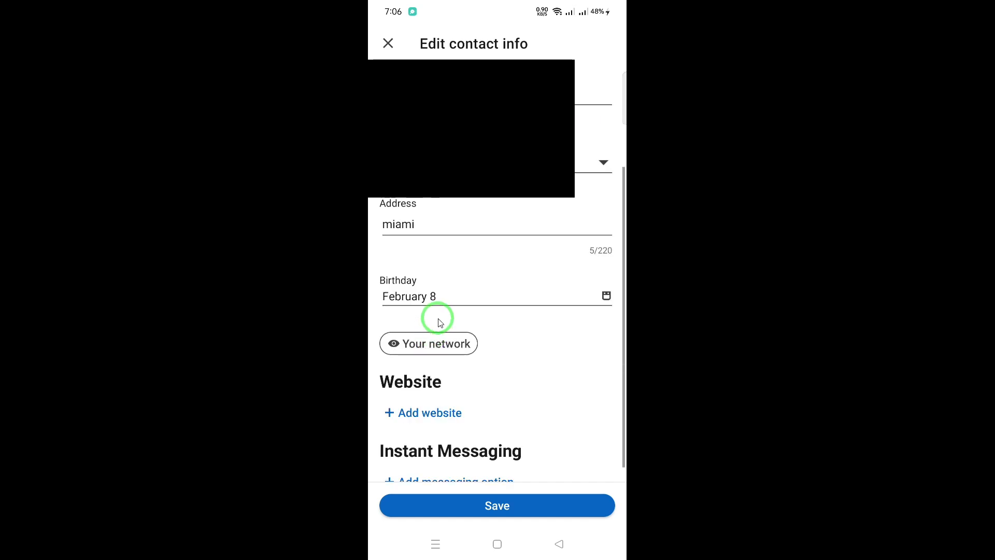
Set the birthday to January 9 in the date picker.
{"action": "left_click", "coordinate": [497, 296]}
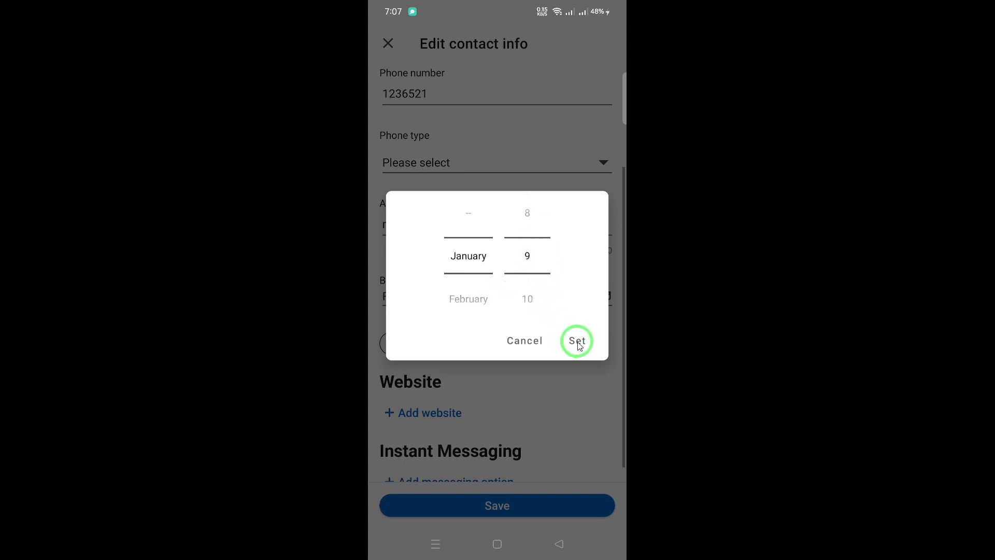
{"action": "left_click", "coordinate": [576, 340]}
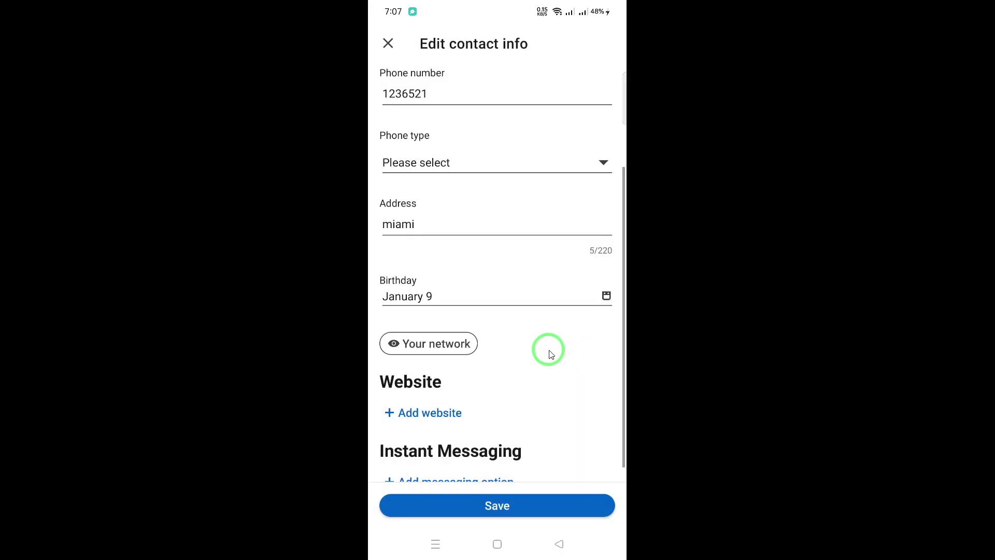
Save the January 9 birthday and return to the phone home screen.
{"action": "left_click", "coordinate": [497, 505]}
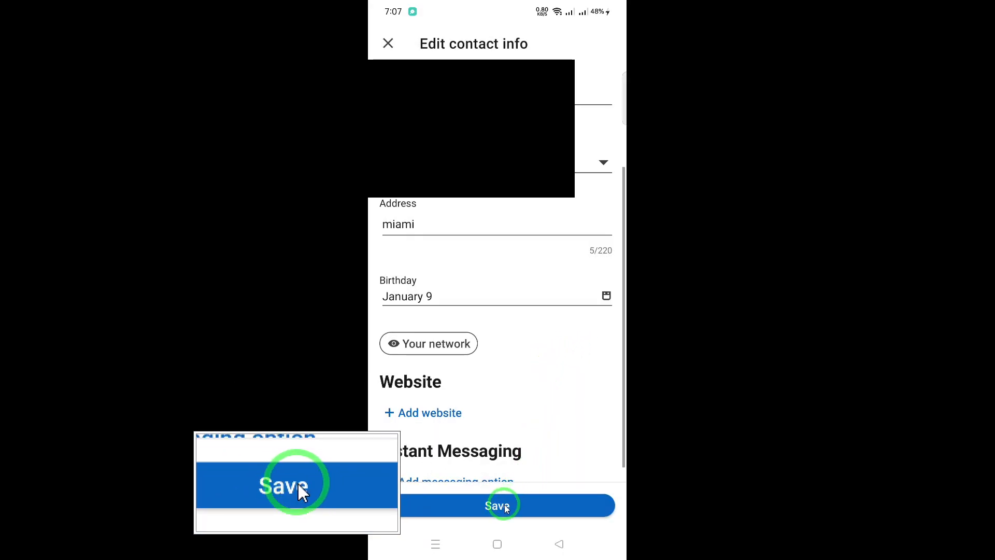
{"action": "left_click", "coordinate": [496, 505]}
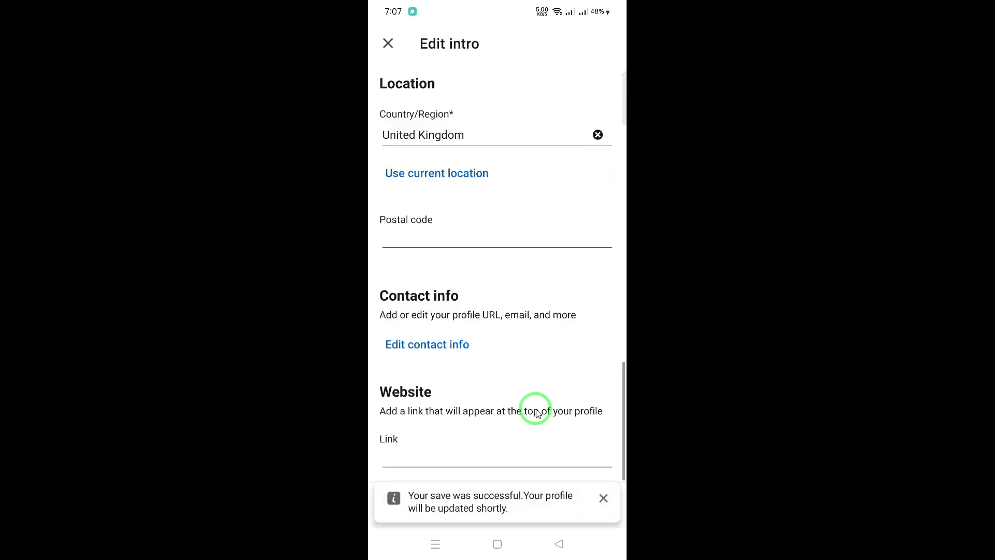
{"action": "key", "text": "home"}
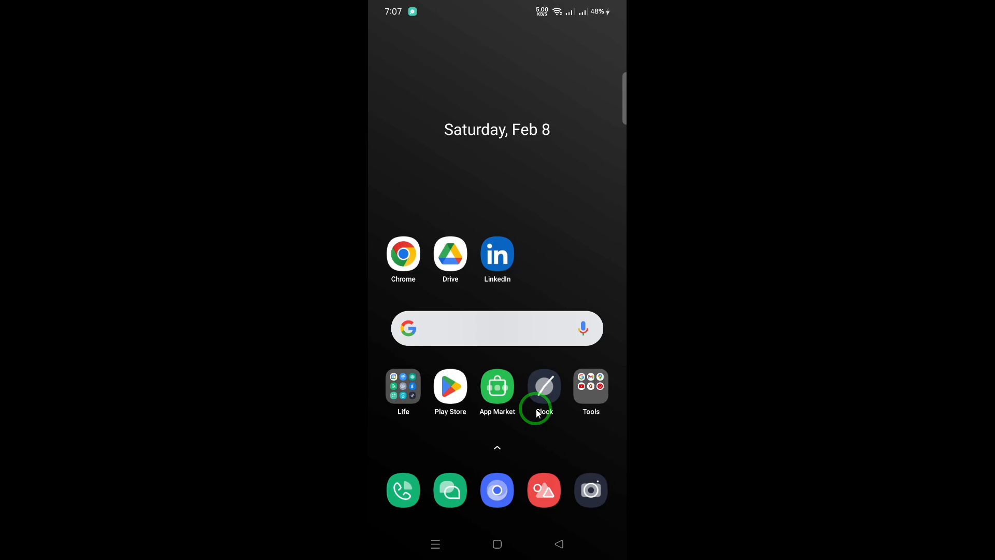